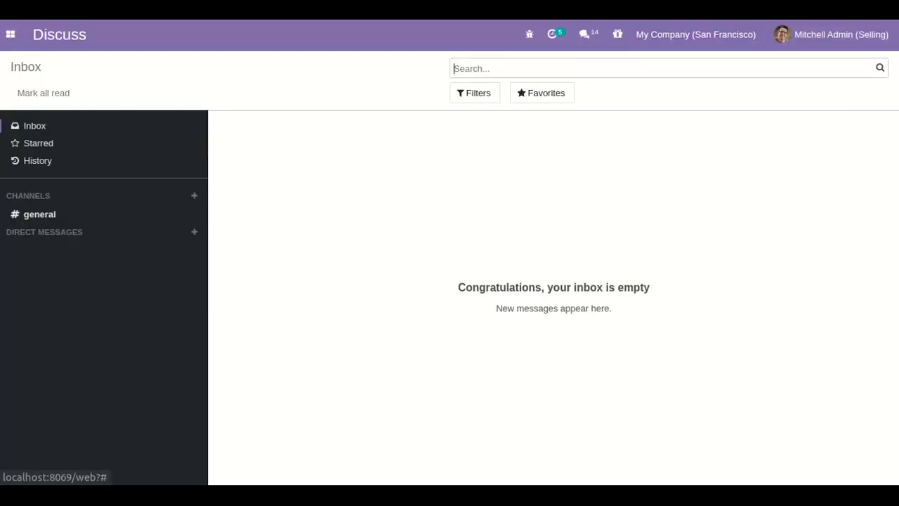
- In General Settings, set Customer Account permission to Free sign up and save
click(11, 34)
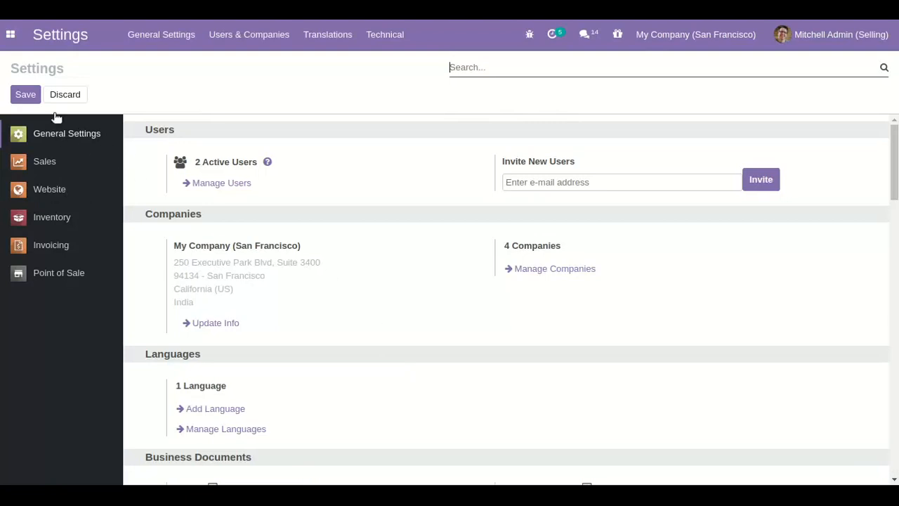
scroll(down, 3)
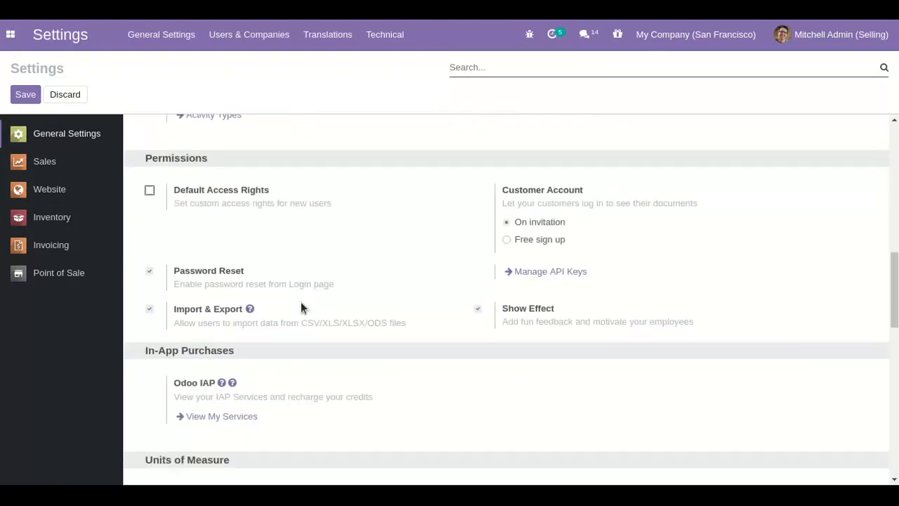
scroll(down, 3)
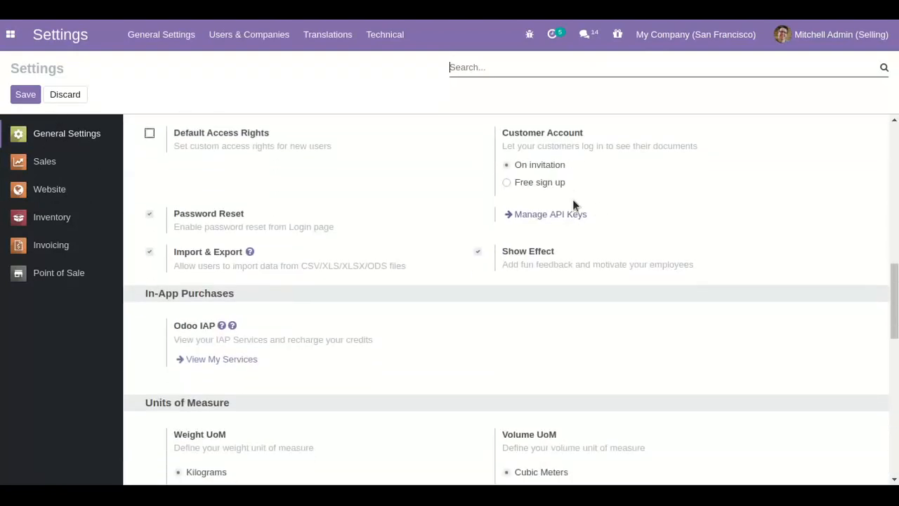
click(506, 182)
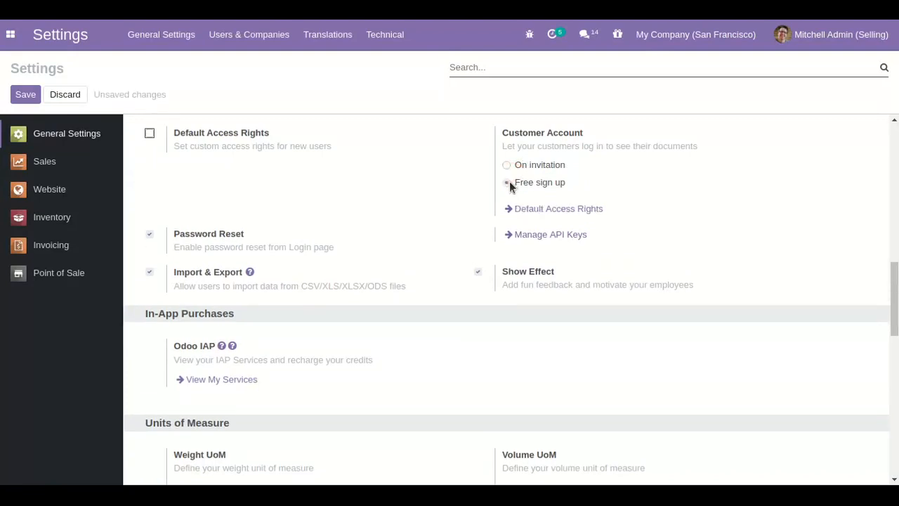
click(506, 183)
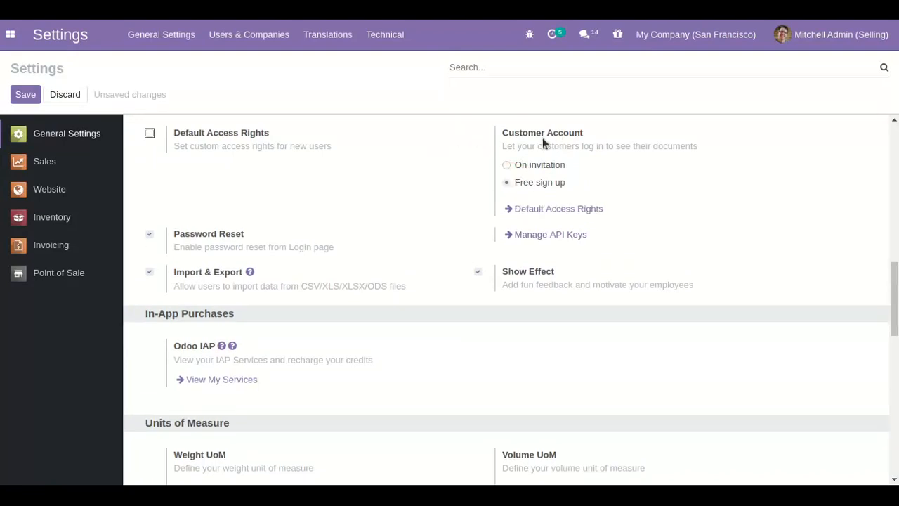
click(25, 94)
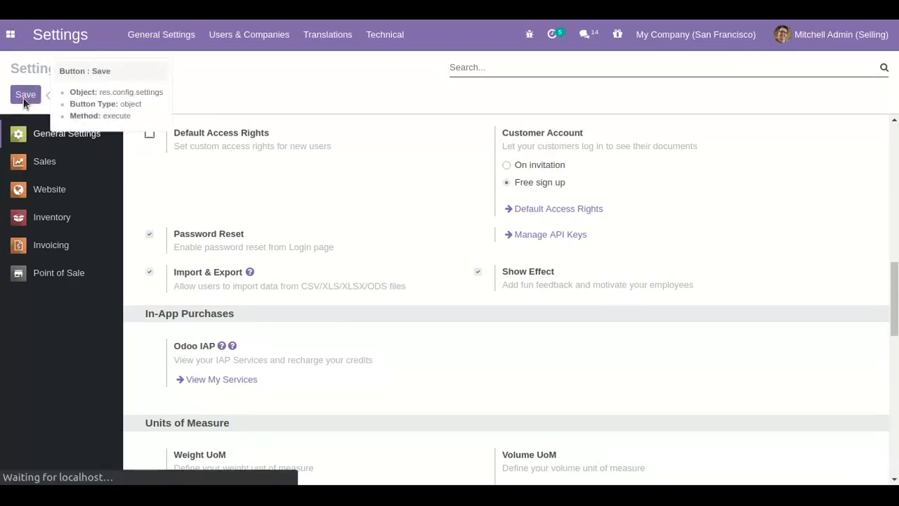
click(26, 94)
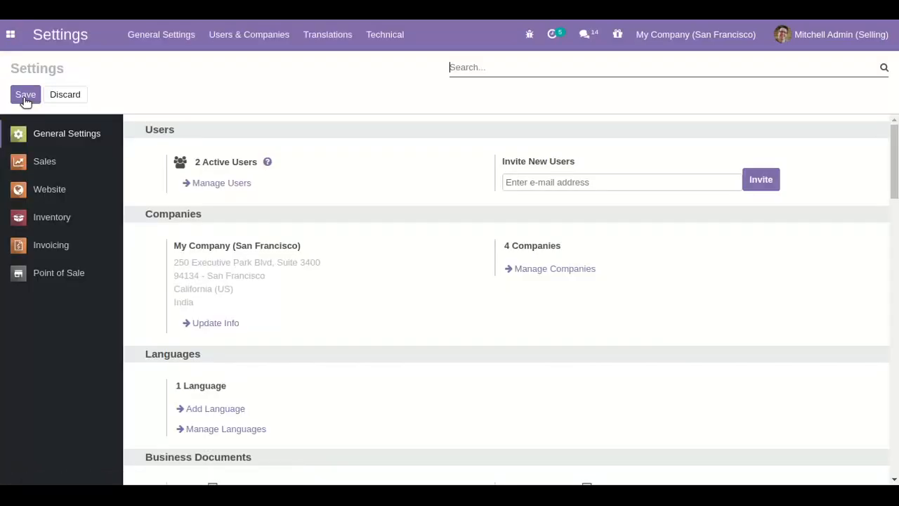
mouse_move(806, 59)
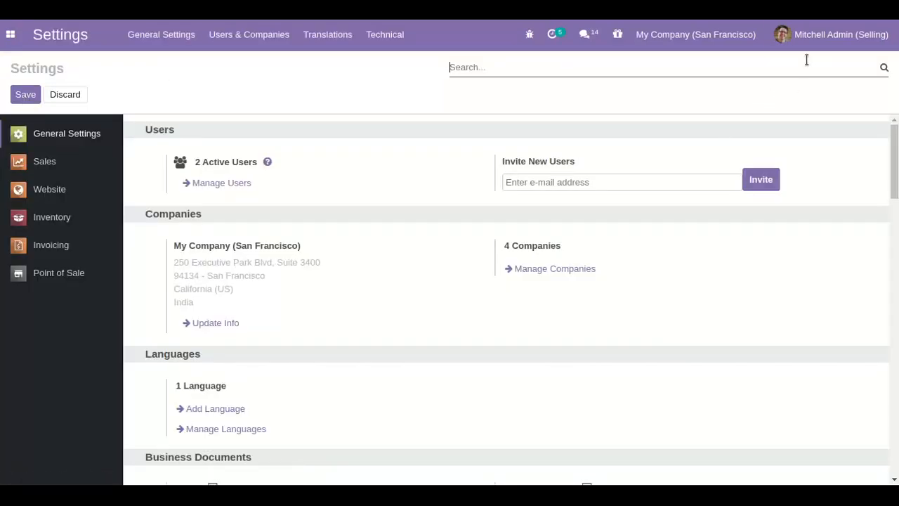
- Log out of the admin session and follow 'Don't have an account?' to the sign-up form
click(832, 34)
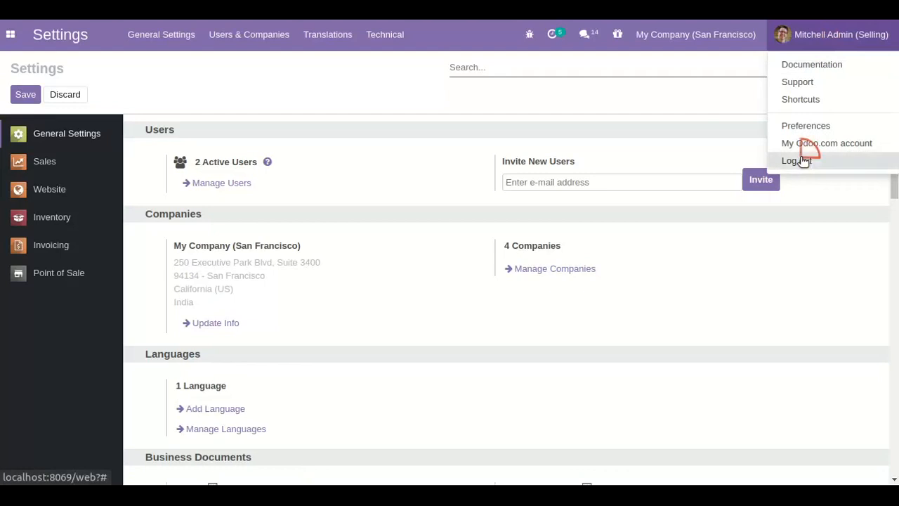
click(795, 161)
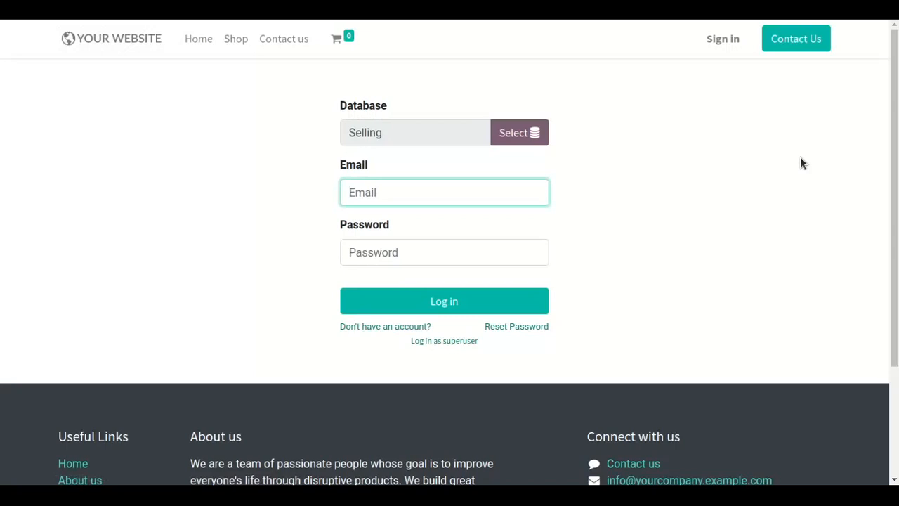
mouse_move(371, 348)
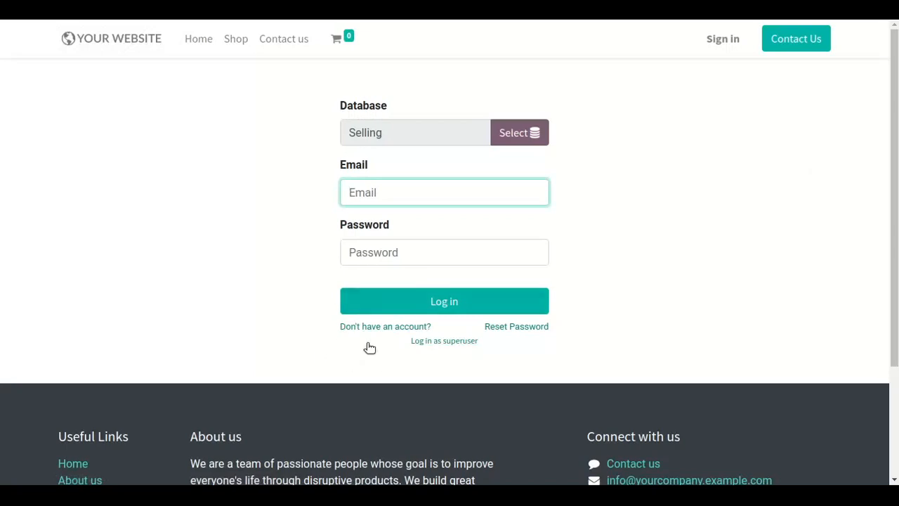
click(385, 326)
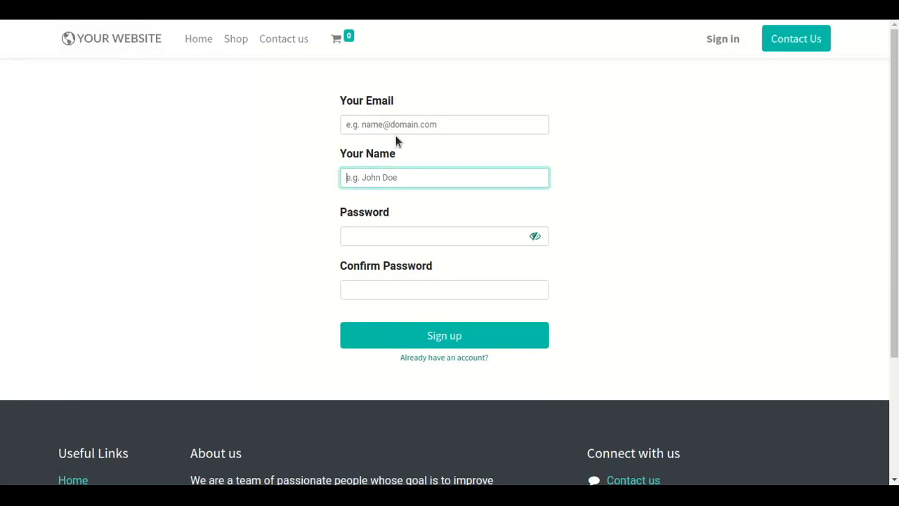
- Enter the test Gmail address in Your Email until it shows Valid Email
click(444, 123)
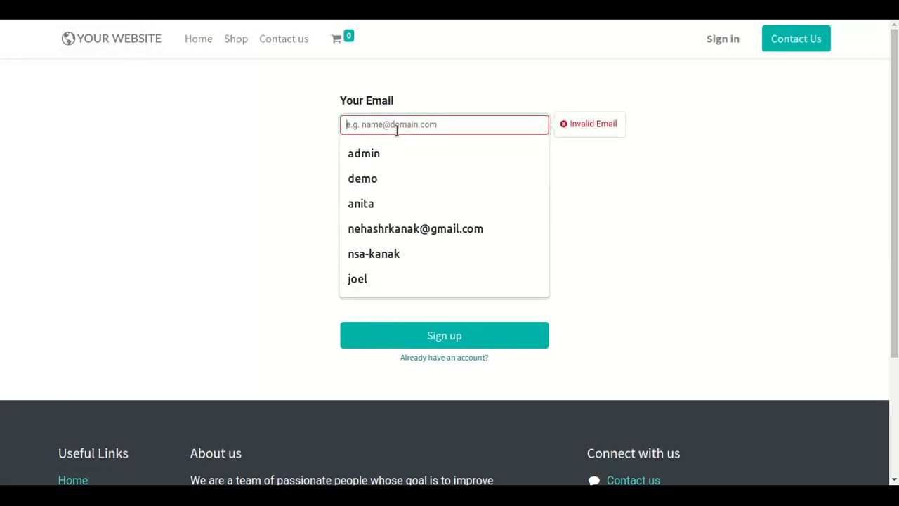
text(testadmin.)
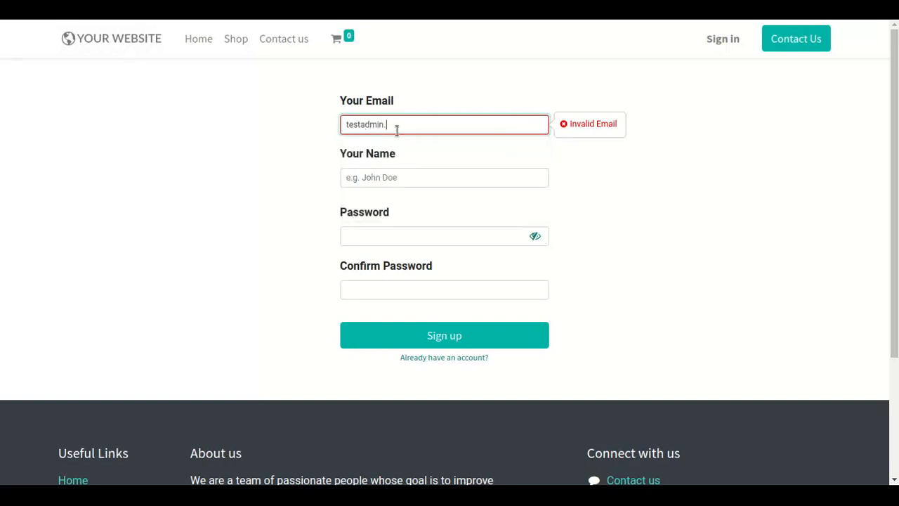
text(com)
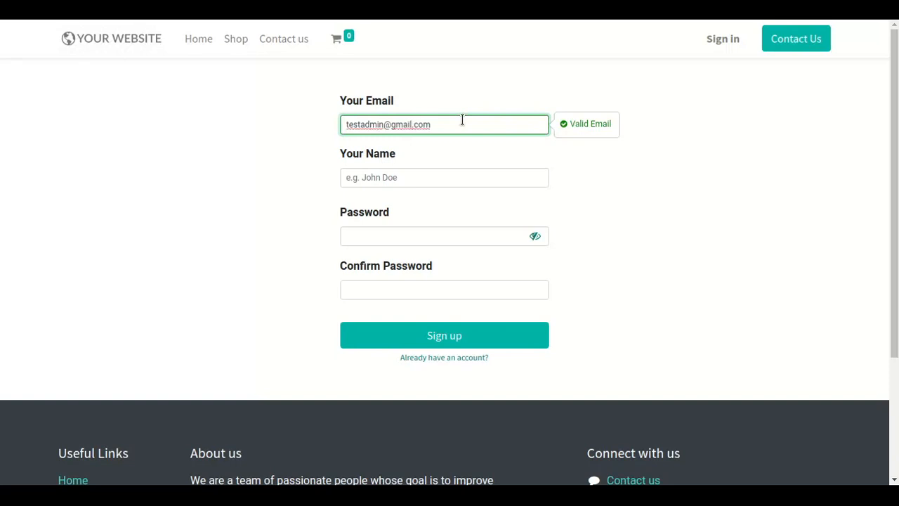
mouse_move(628, 149)
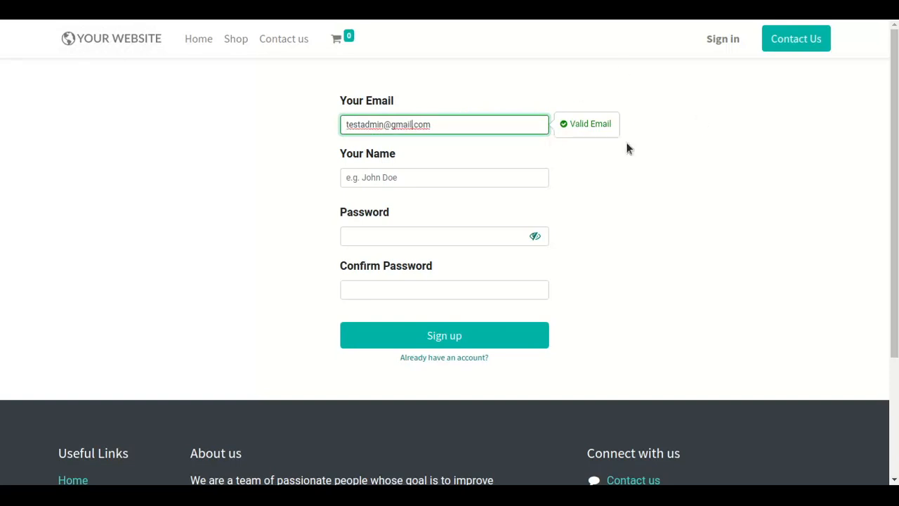
- Enter 'Test' in Your Name and move on to the Password field
click(443, 177)
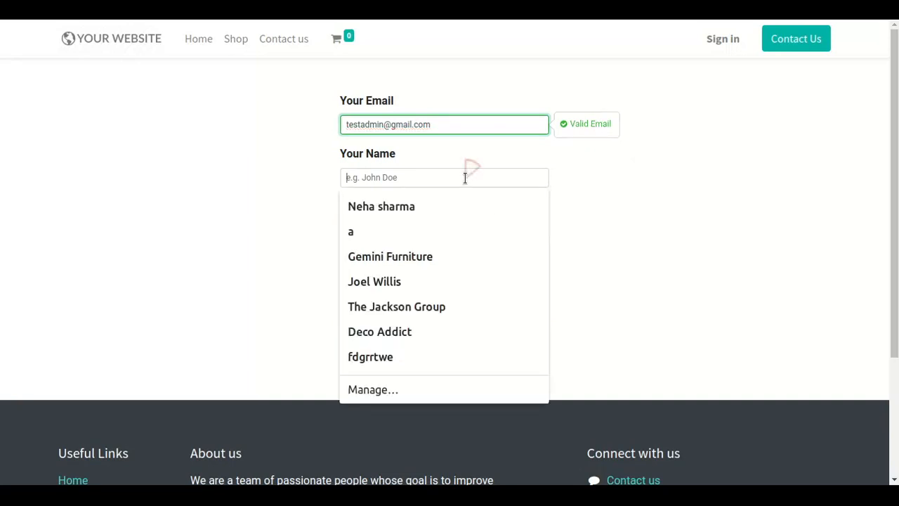
text(T)
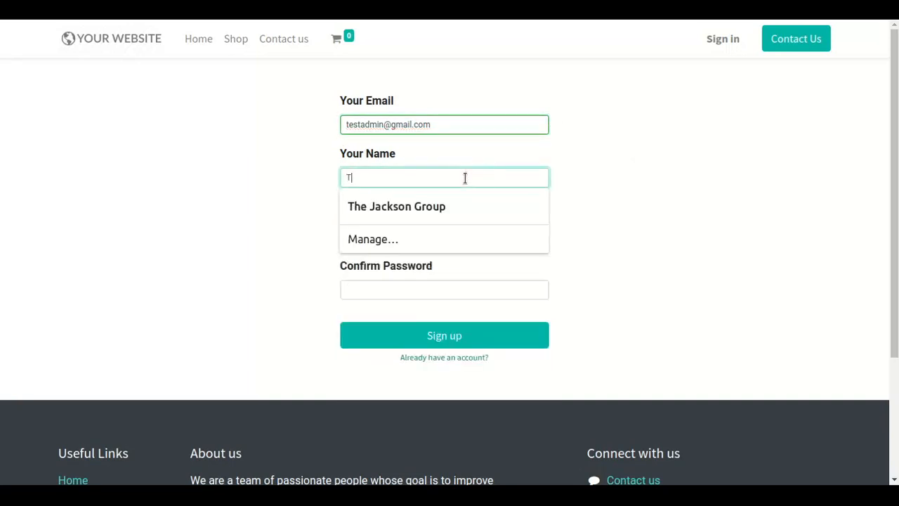
text(est)
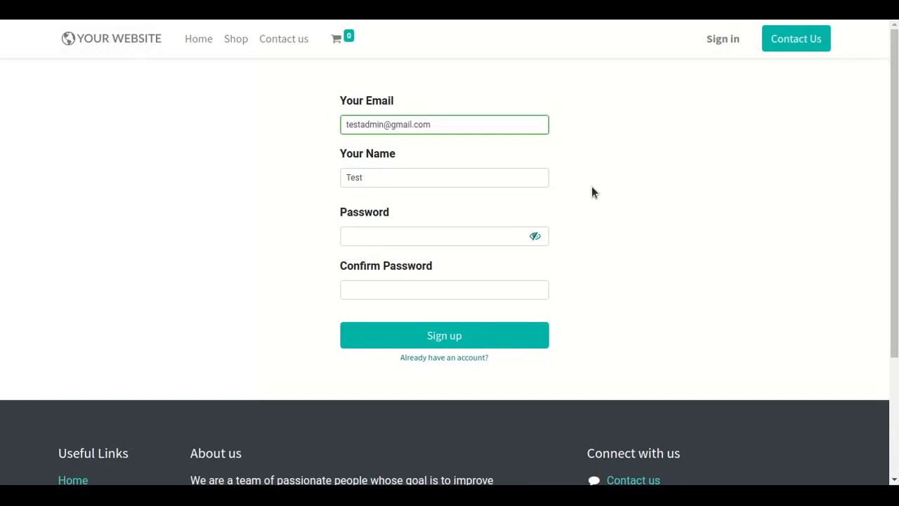
mouse_move(379, 228)
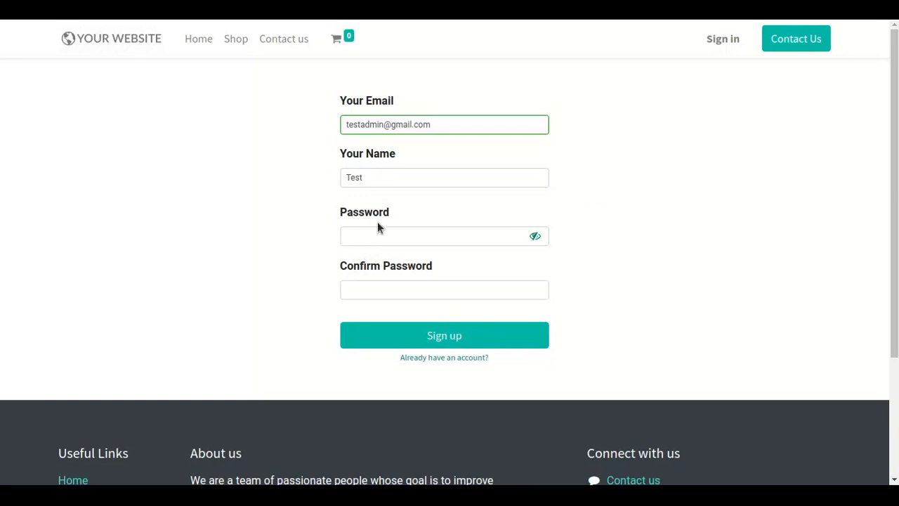
click(444, 236)
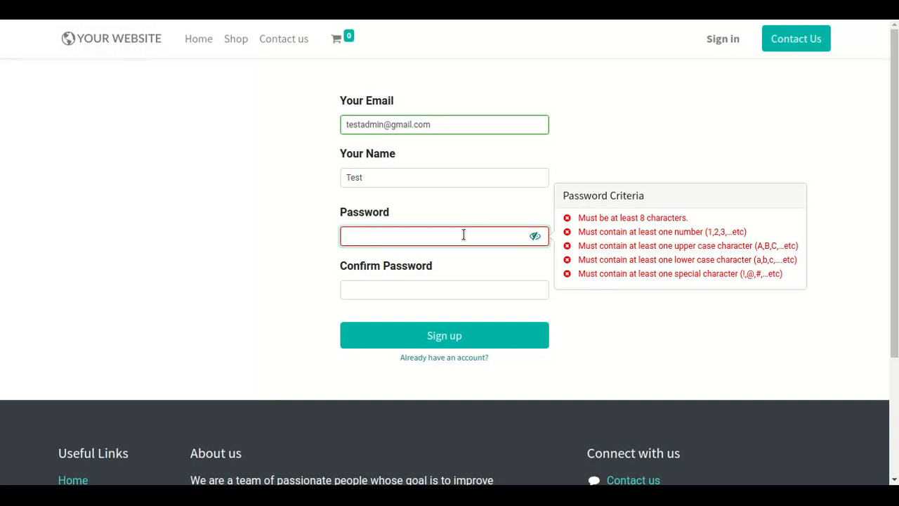
- Enter a password, adjusting characters until every Password Criteria check turns green
click(444, 236)
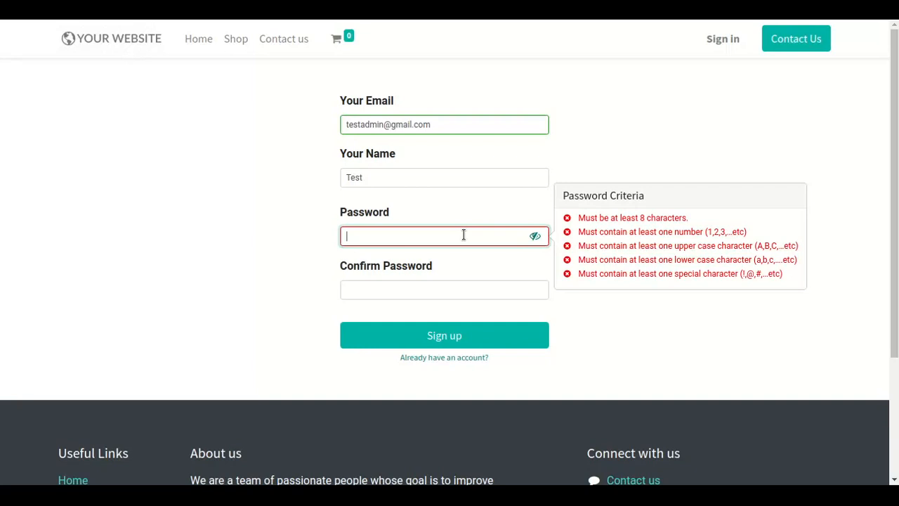
text(A)
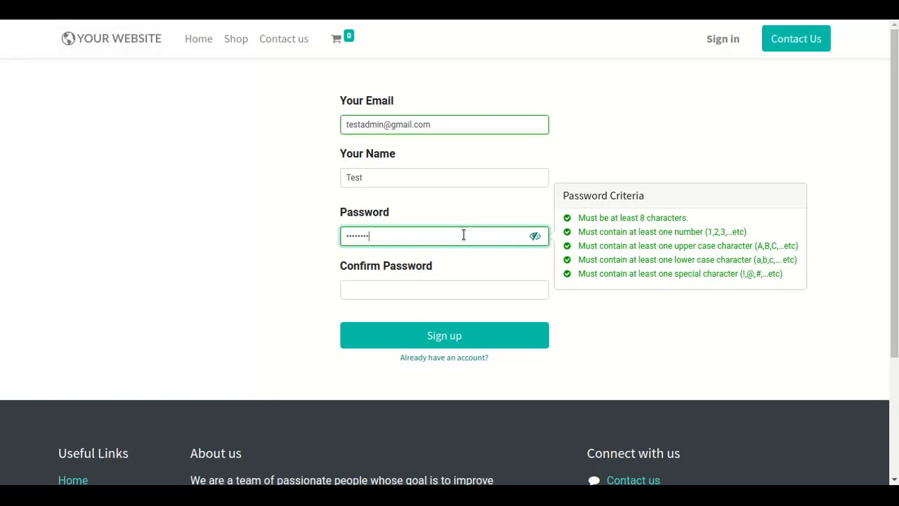
key(backspace)
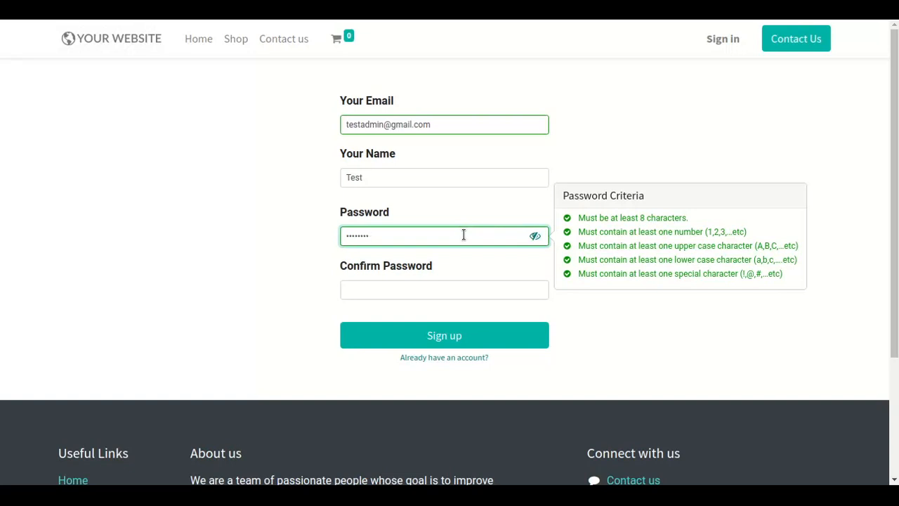
key(backspace)
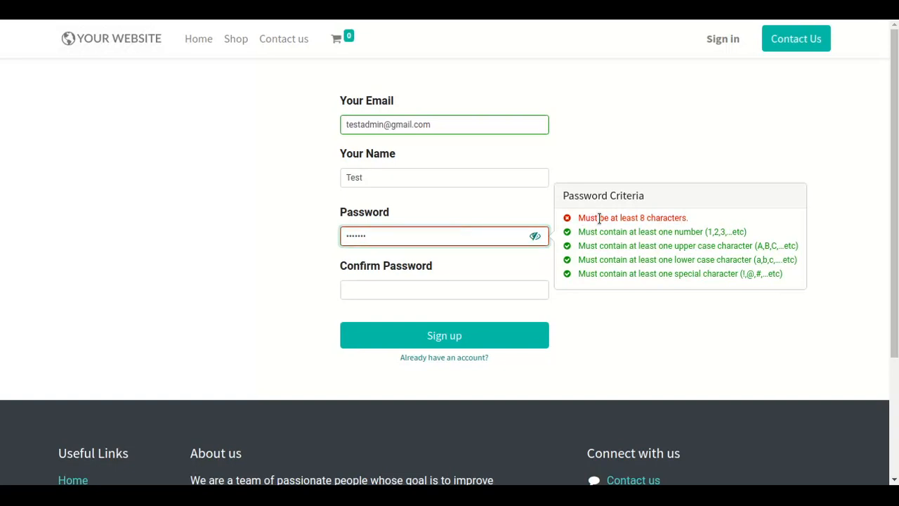
text(••)
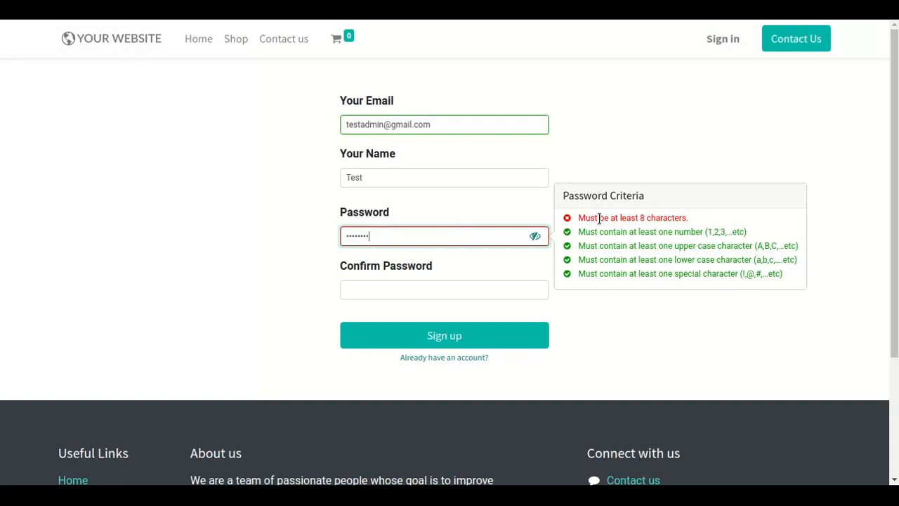
text(x)
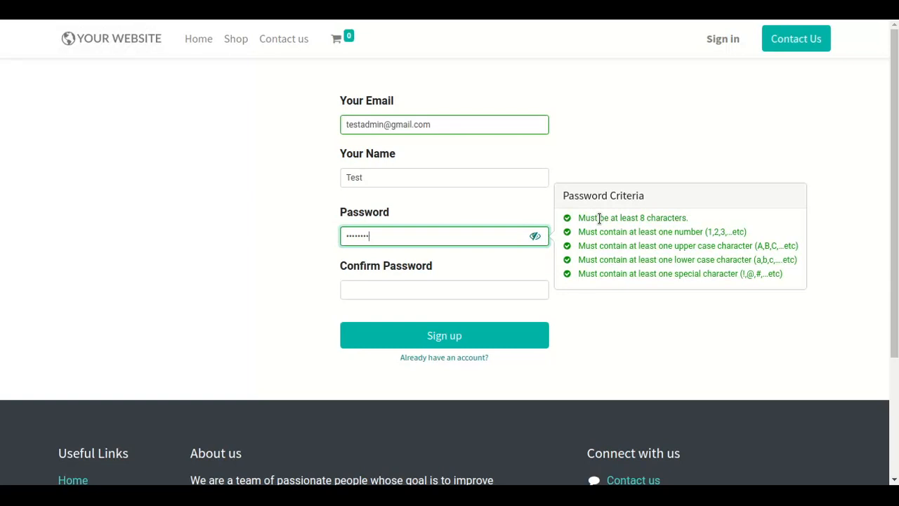
key(backspace)
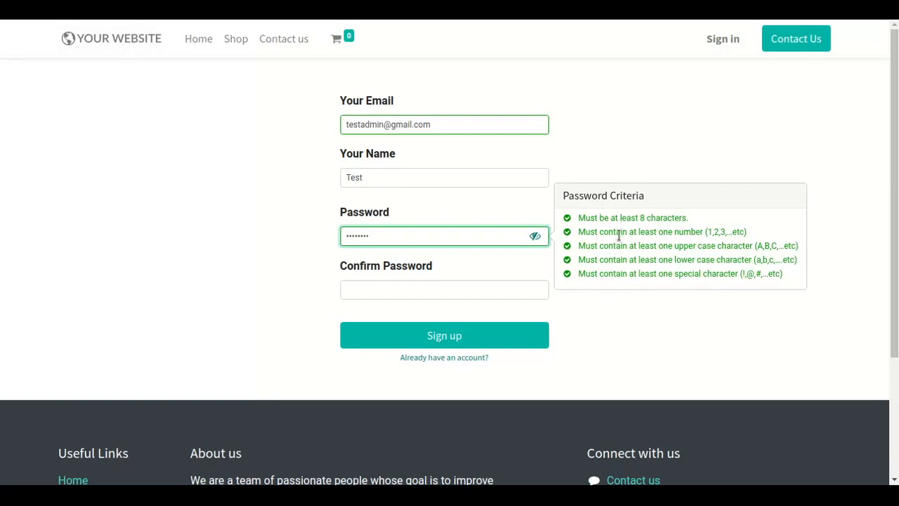
text(x)
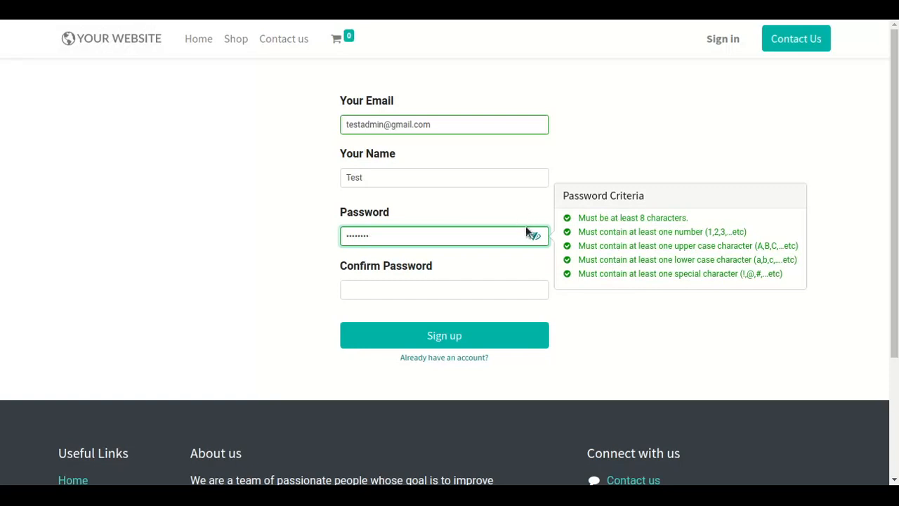
text(•)
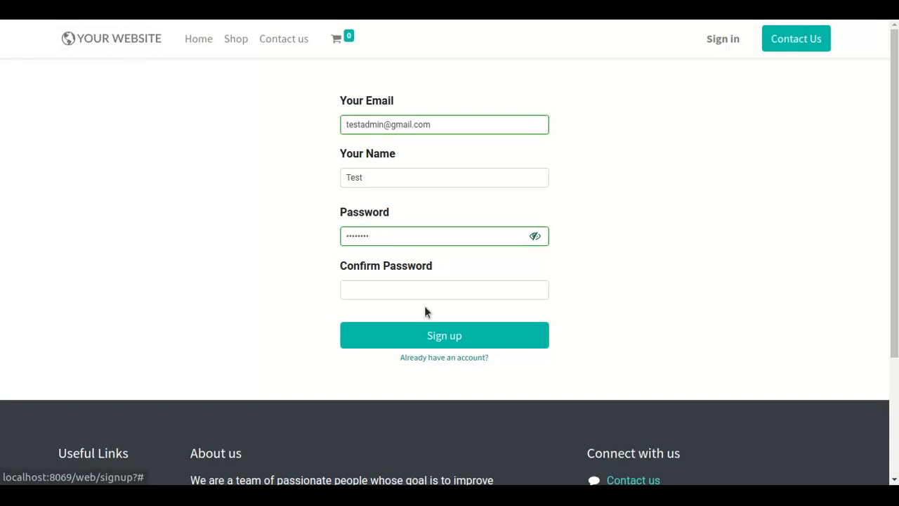
click(444, 290)
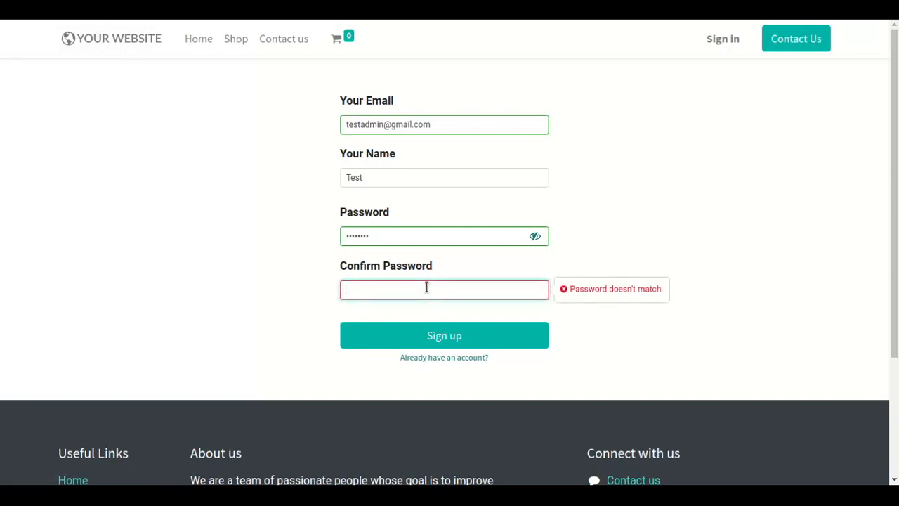
- Retype the same password in Confirm Password until 'Password matched successfully' appears
click(444, 289)
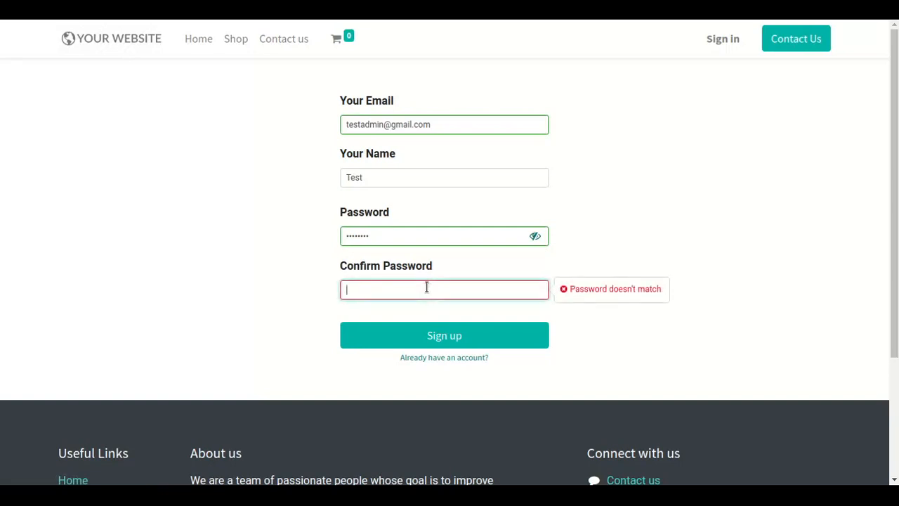
mouse_move(406, 255)
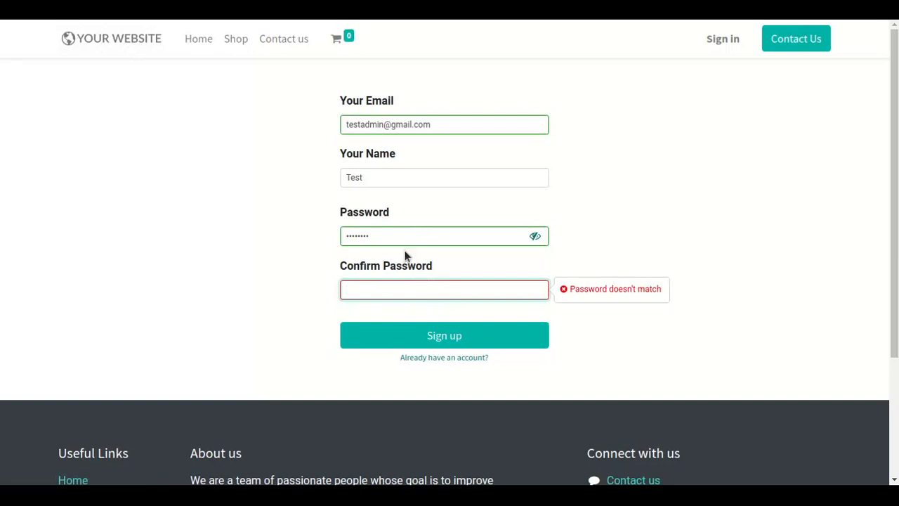
scroll(down, 3)
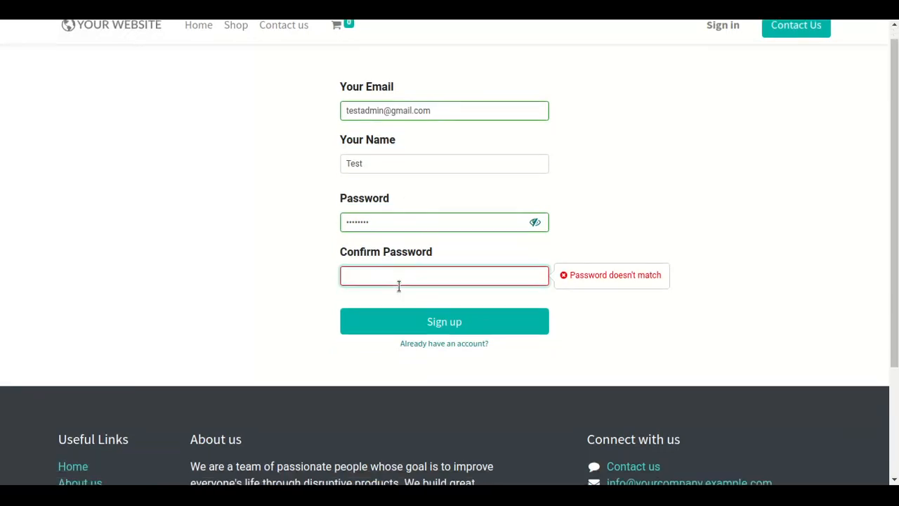
click(444, 274)
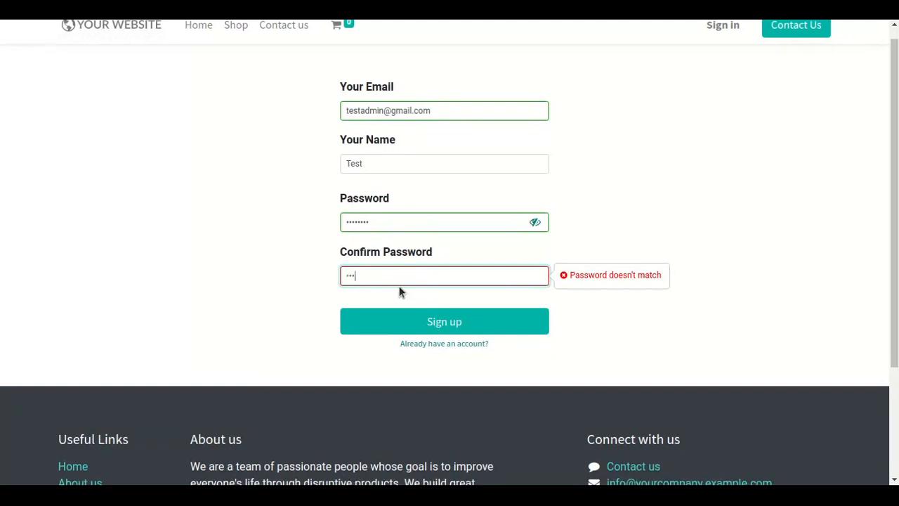
text(•)
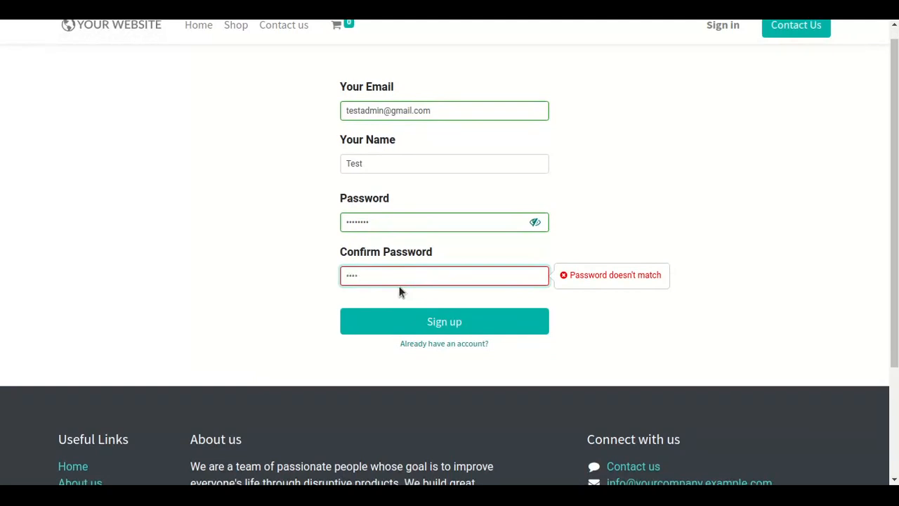
text(••••)
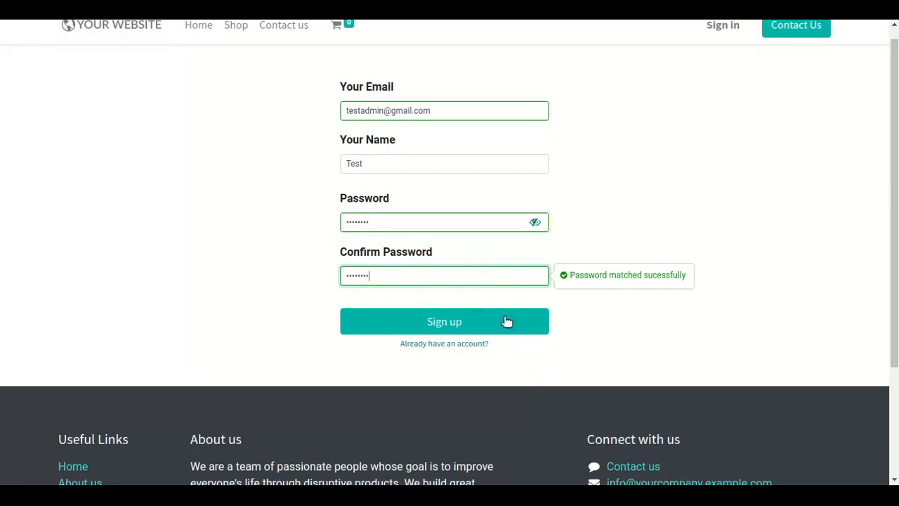
- Submit Sign up to create the Test account and reach its My Account portal page
click(444, 320)
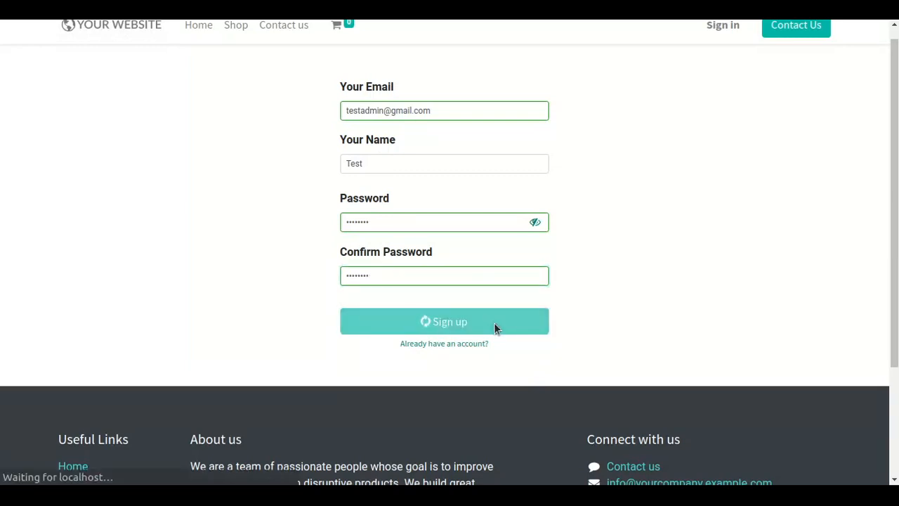
click(444, 320)
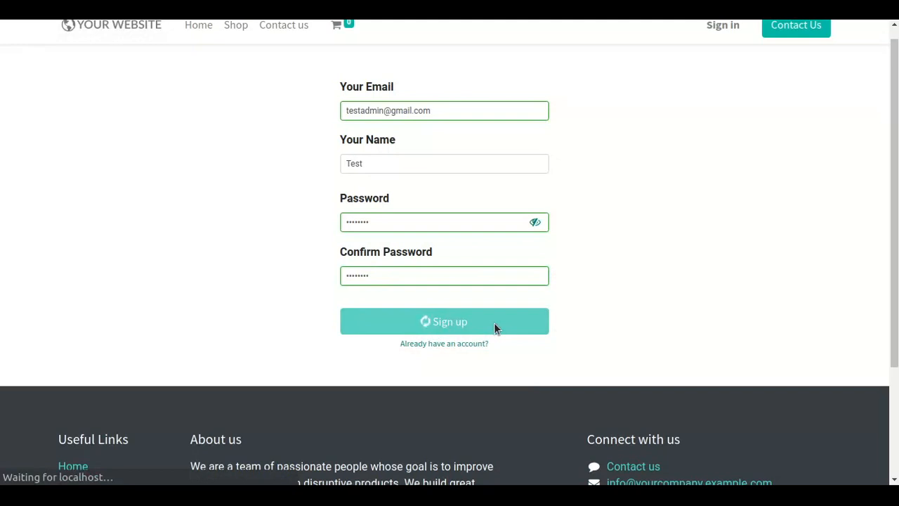
click(444, 320)
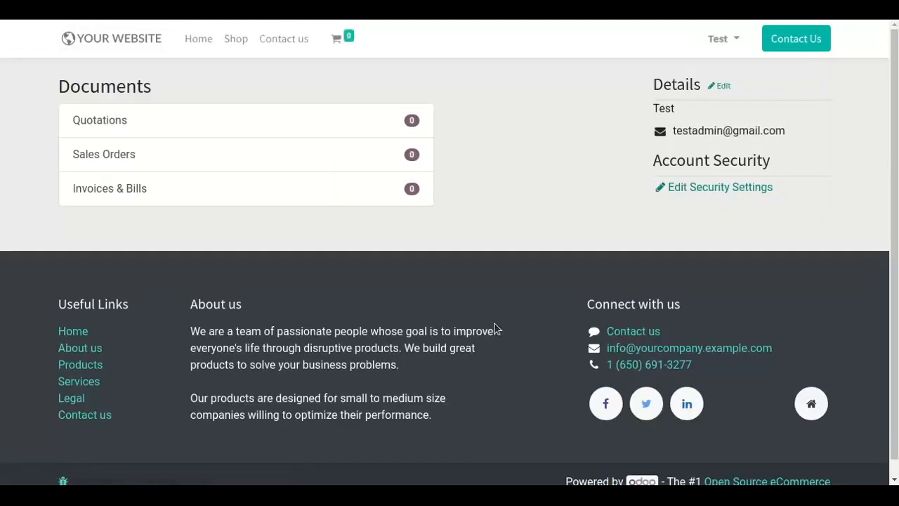